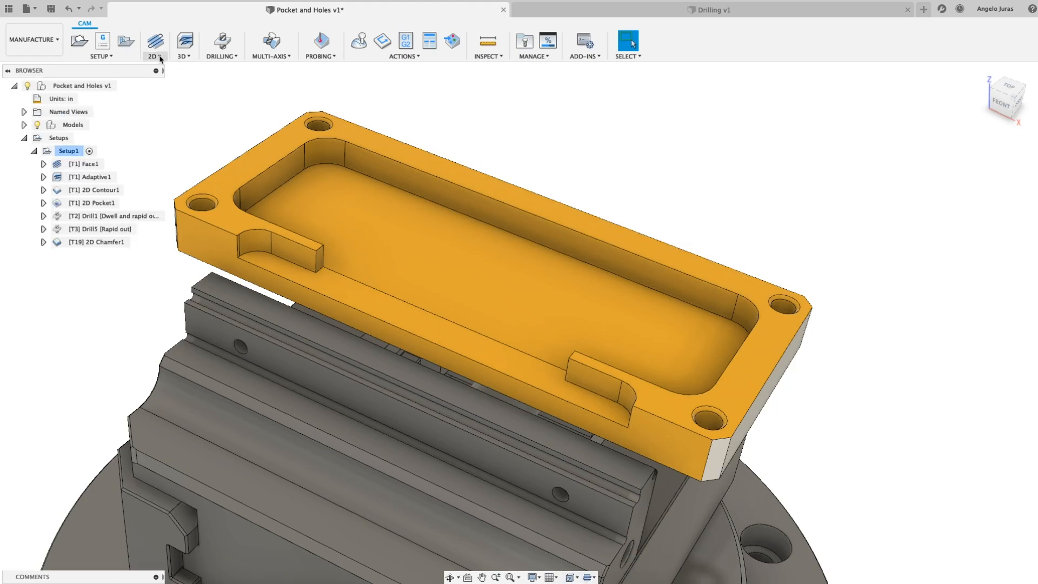
- Create a 2D Contour operation using tool #1, the Ø3/8" flat endmill
{"action": "left_click", "coordinate": [154, 44]}
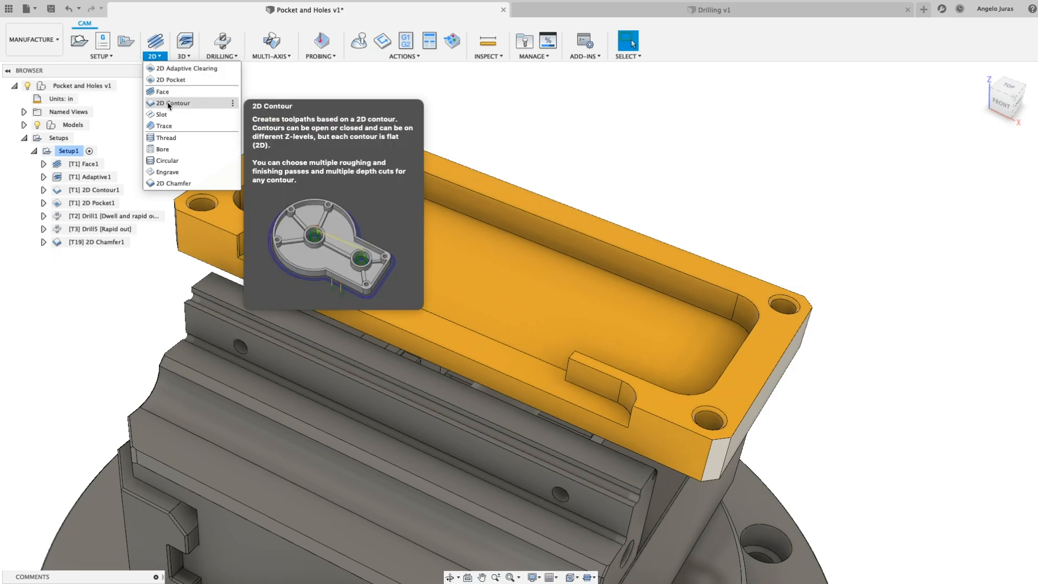
{"action": "left_click", "coordinate": [172, 103]}
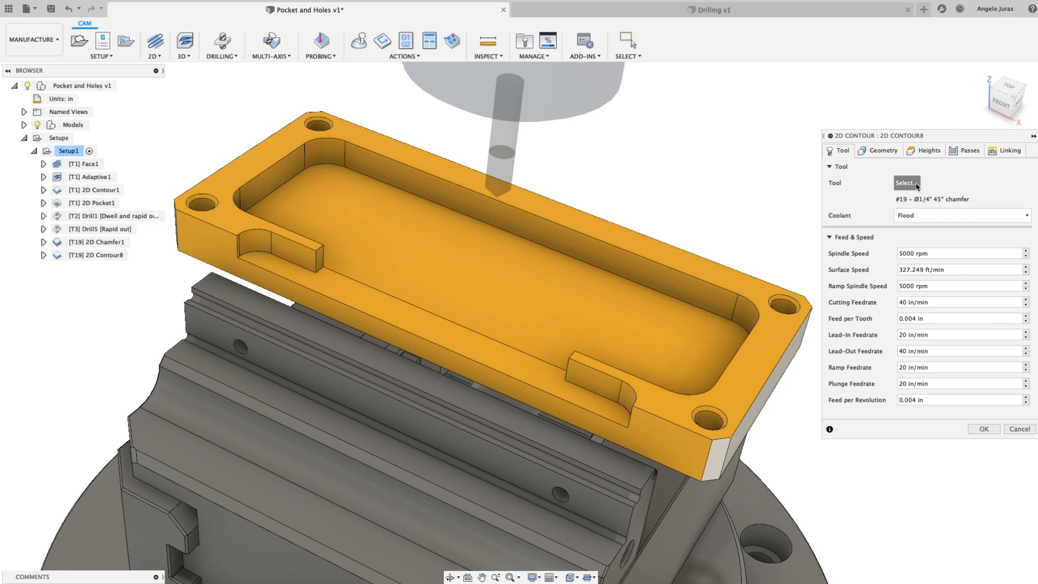
{"action": "left_click", "coordinate": [905, 183]}
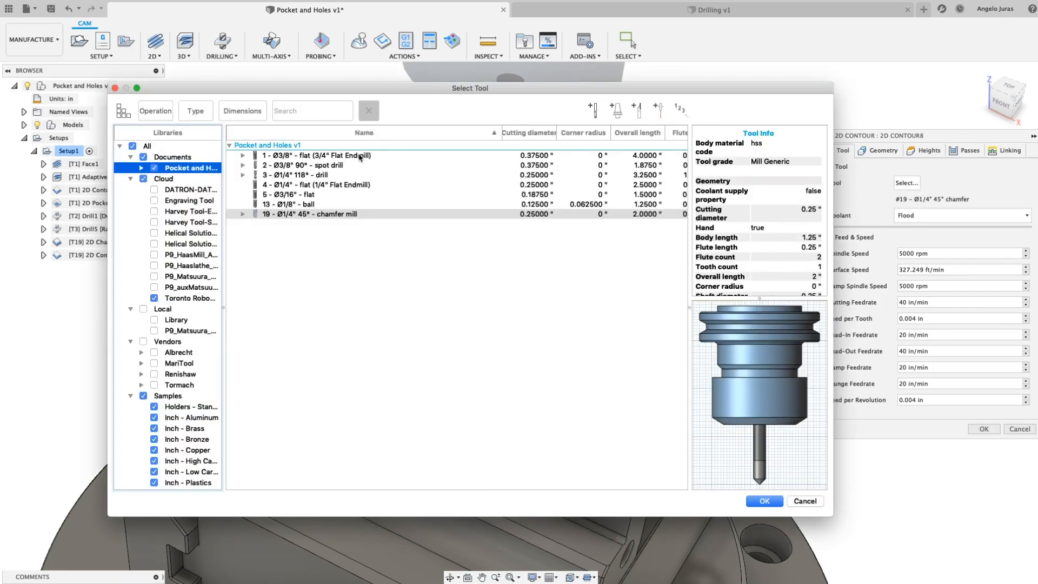
{"action": "left_click", "coordinate": [763, 501]}
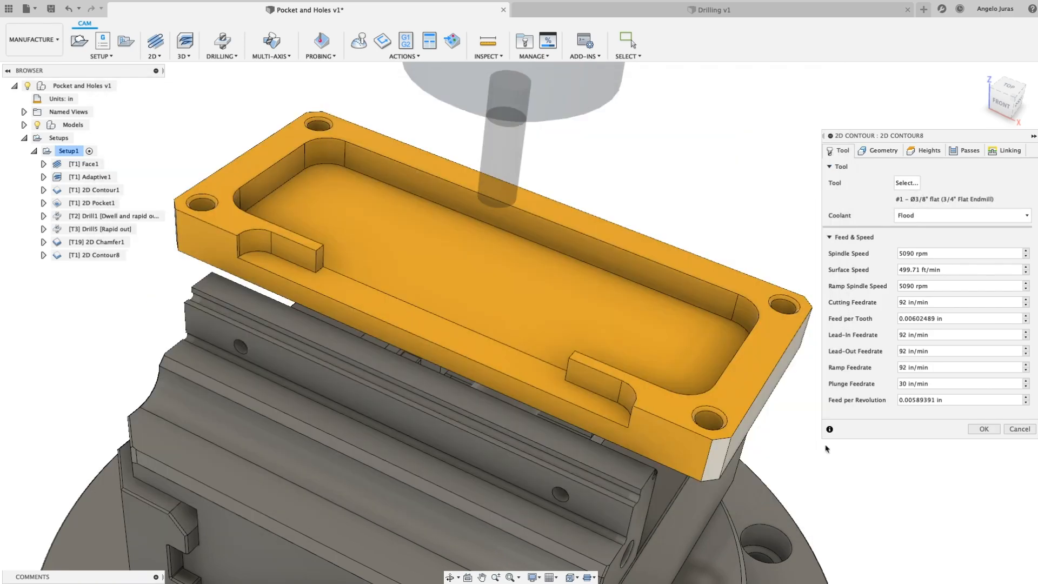
{"action": "left_click", "coordinate": [883, 150]}
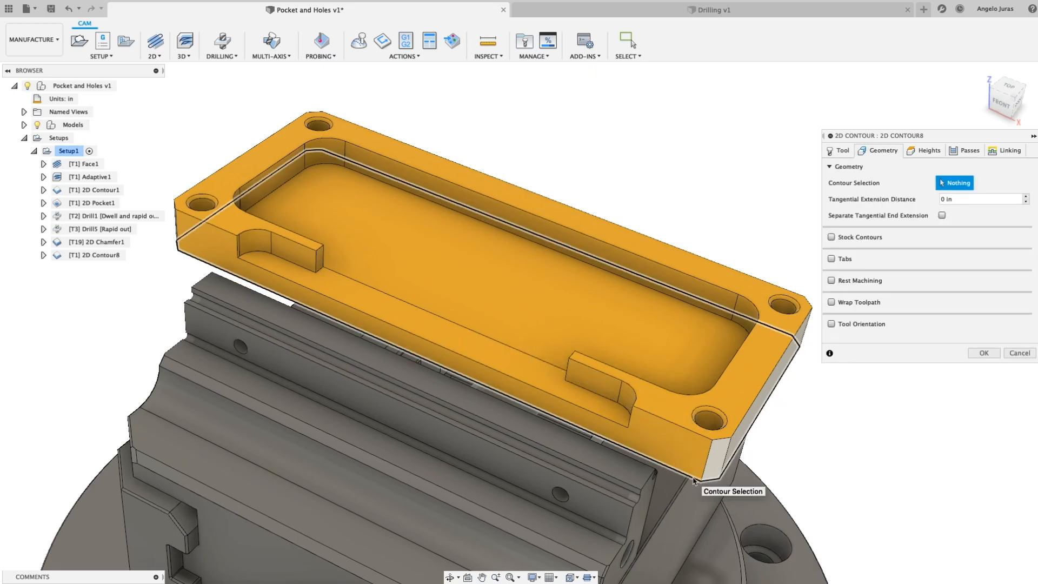
- Contour the lower outer edge with bottom height 0.02 in above a picked face, then generate
{"action": "left_click", "coordinate": [688, 490]}
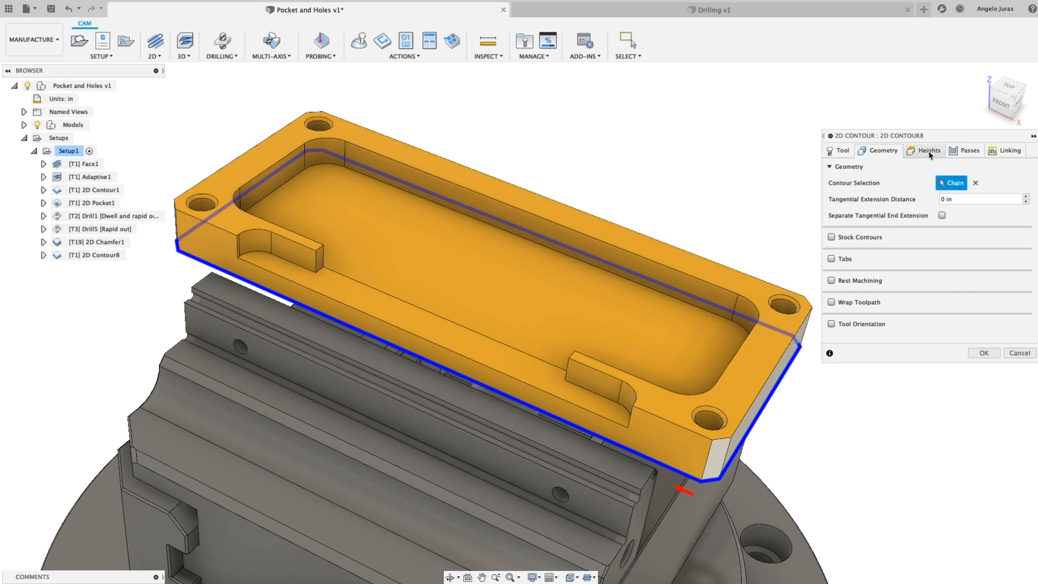
{"action": "left_click", "coordinate": [927, 150]}
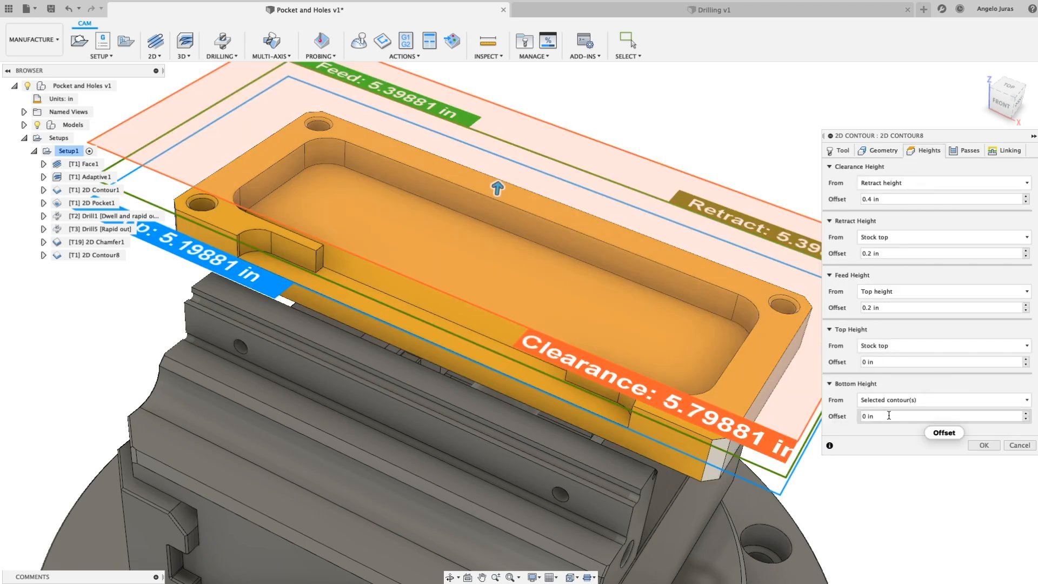
{"action": "left_click", "coordinate": [941, 399]}
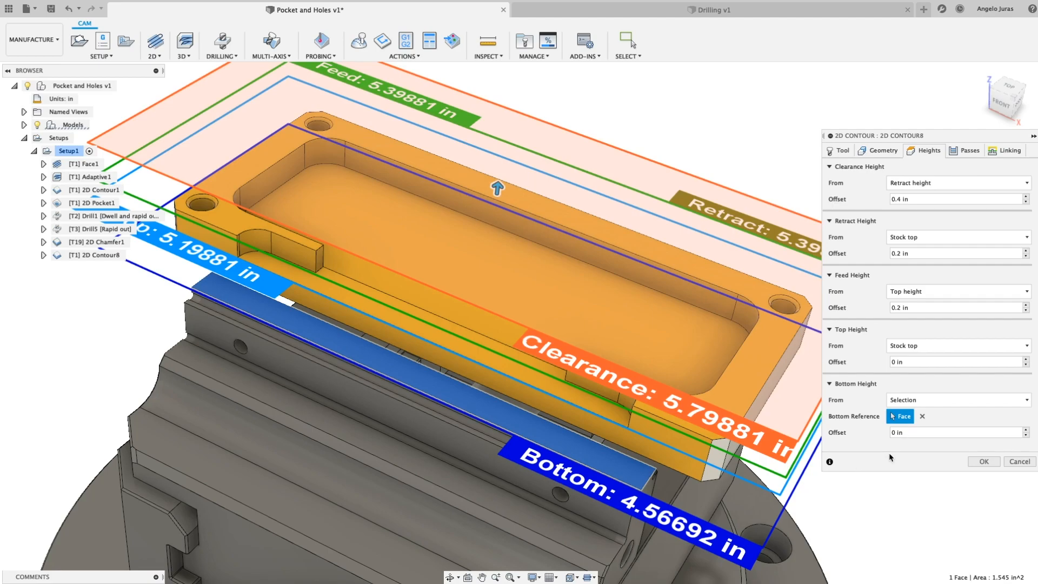
{"action": "left_click", "coordinate": [957, 433]}
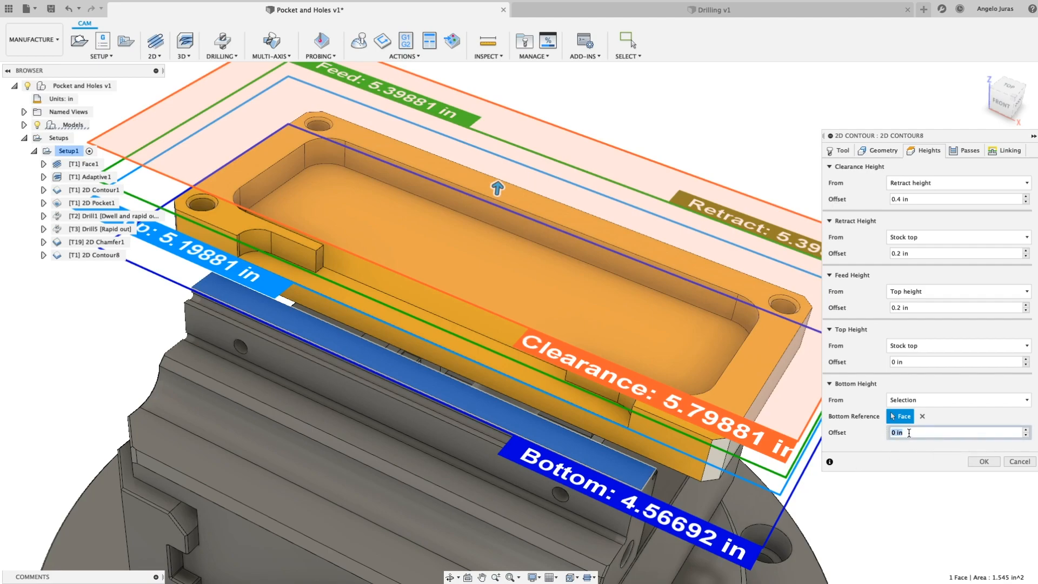
{"action": "type", "text": ".02"}
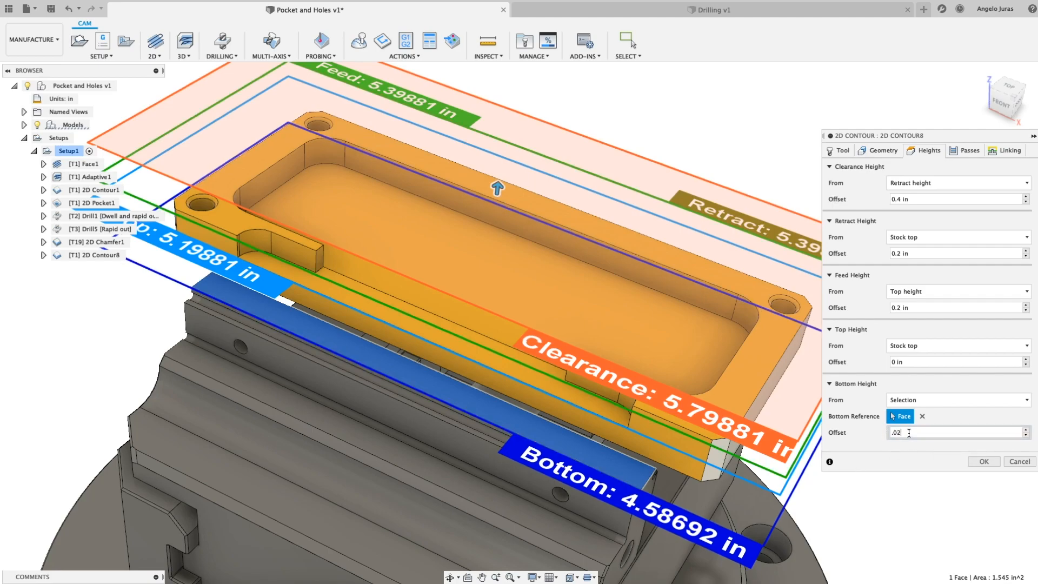
{"action": "left_click", "coordinate": [983, 461]}
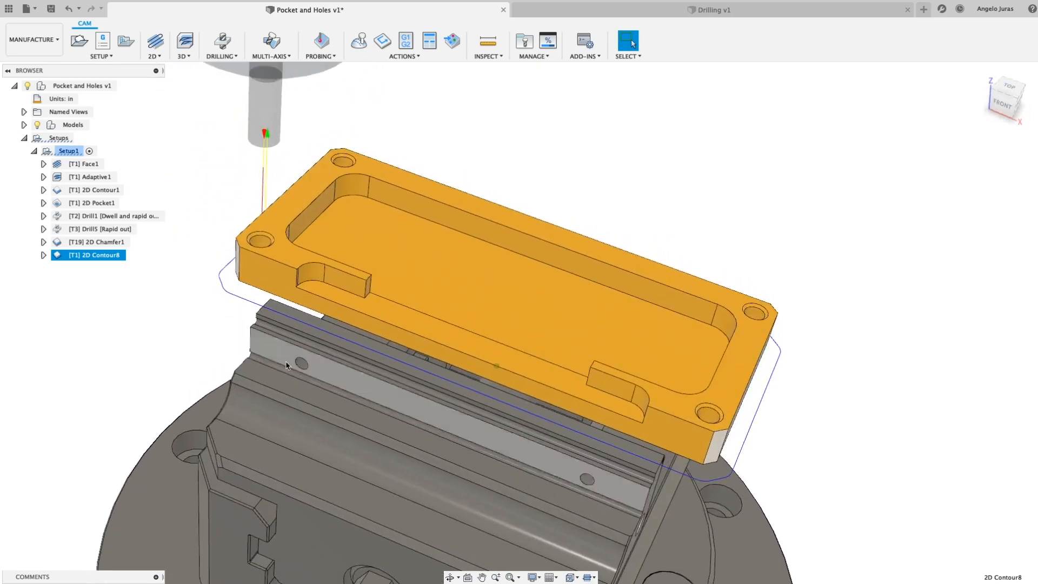
- Edit 2D Contour8 from the browser and show its contour geometry settings
{"action": "right_click", "coordinate": [87, 254]}
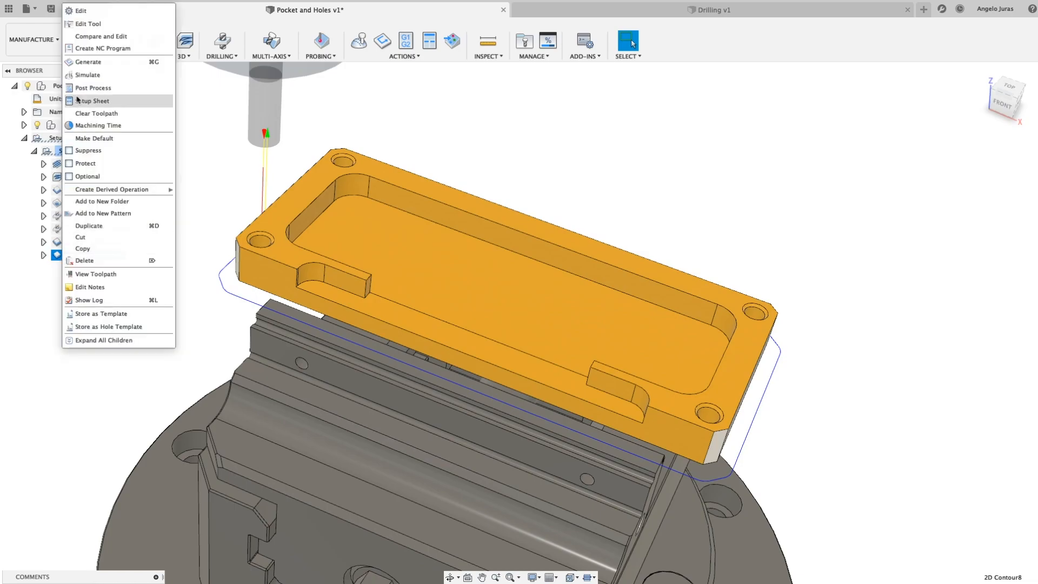
{"action": "mouse_move", "coordinate": [79, 11]}
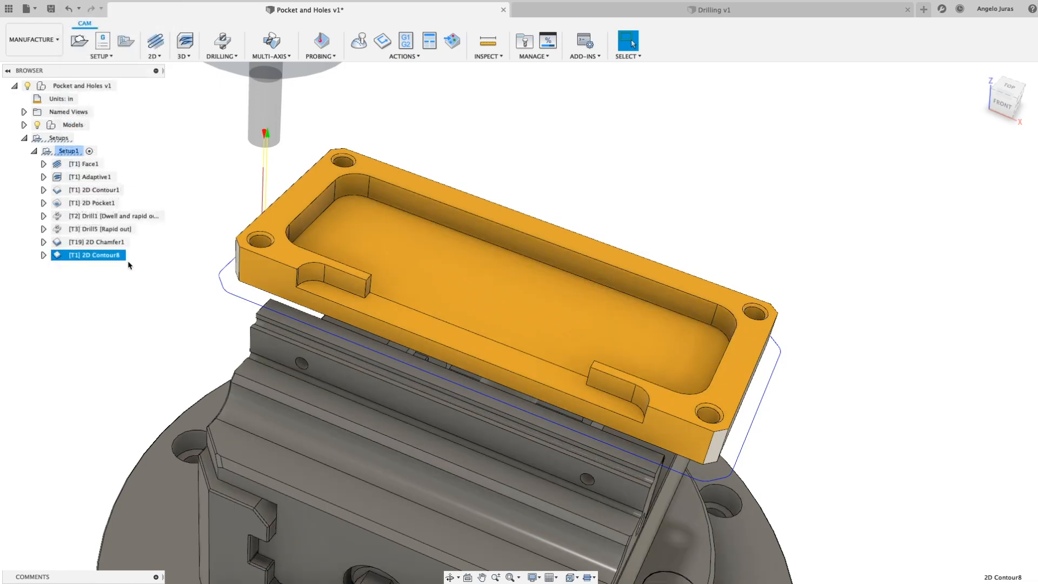
{"action": "right_click", "coordinate": [89, 255]}
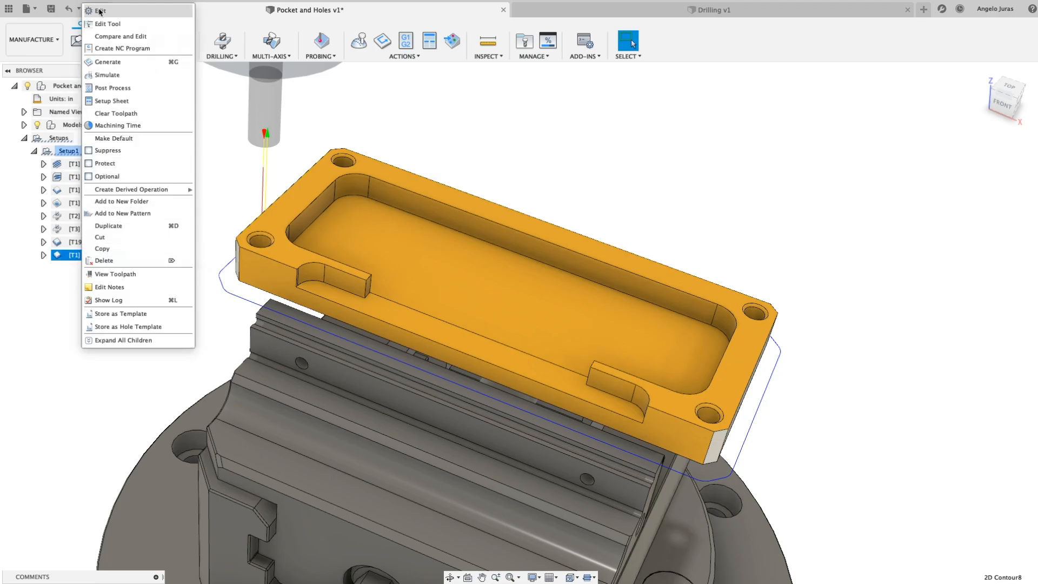
{"action": "left_click", "coordinate": [100, 10]}
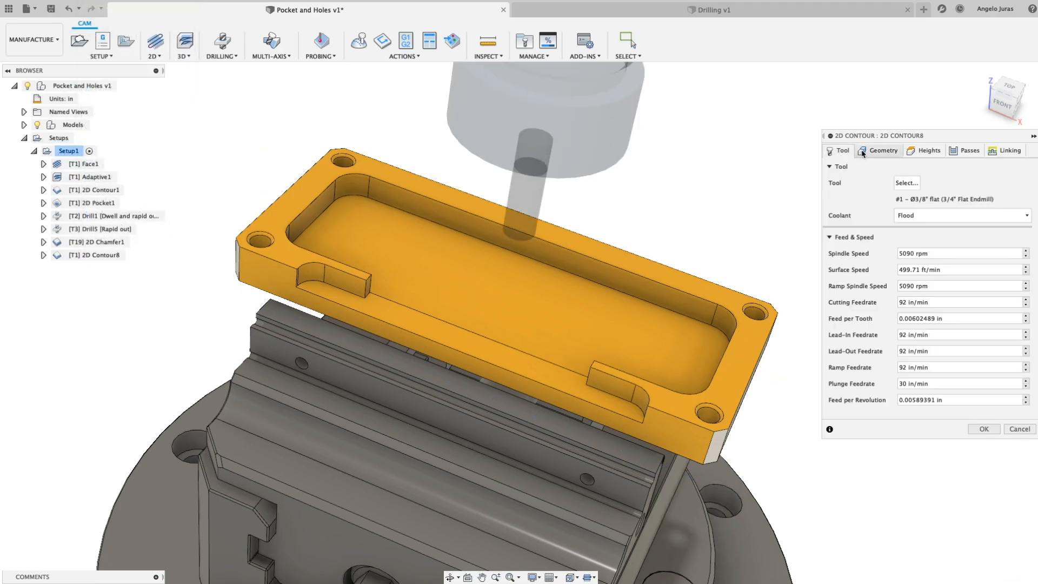
{"action": "left_click", "coordinate": [883, 151]}
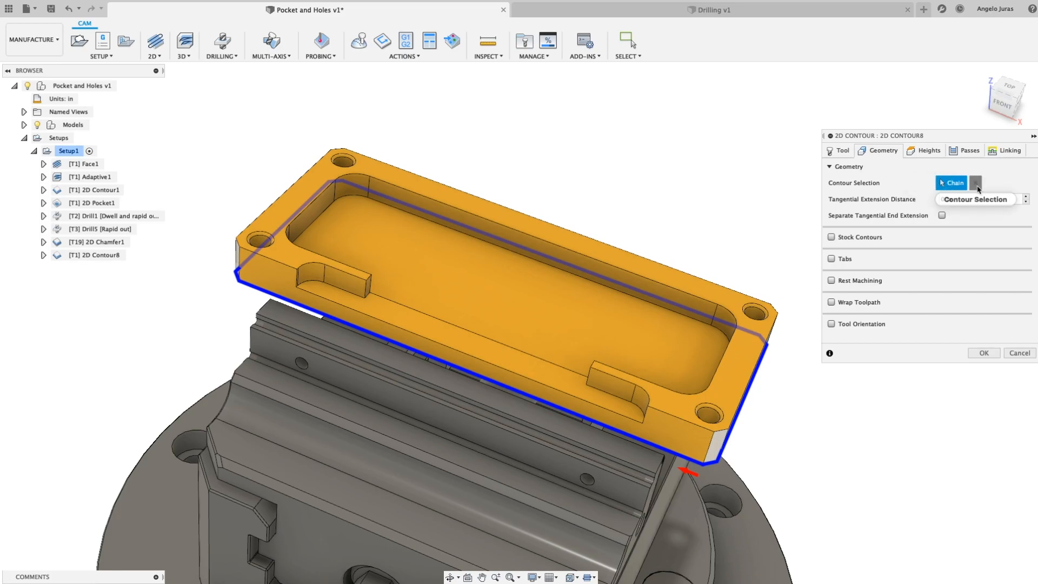
- Replace the outer chain with a short end edge accepted as an open contour
{"action": "left_click", "coordinate": [974, 183]}
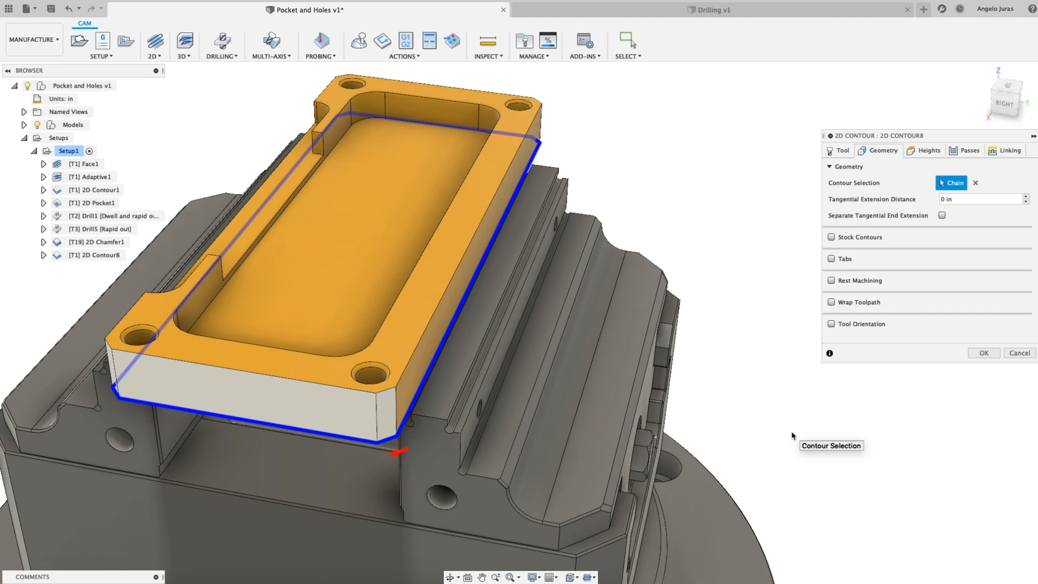
{"action": "mouse_move", "coordinate": [352, 459]}
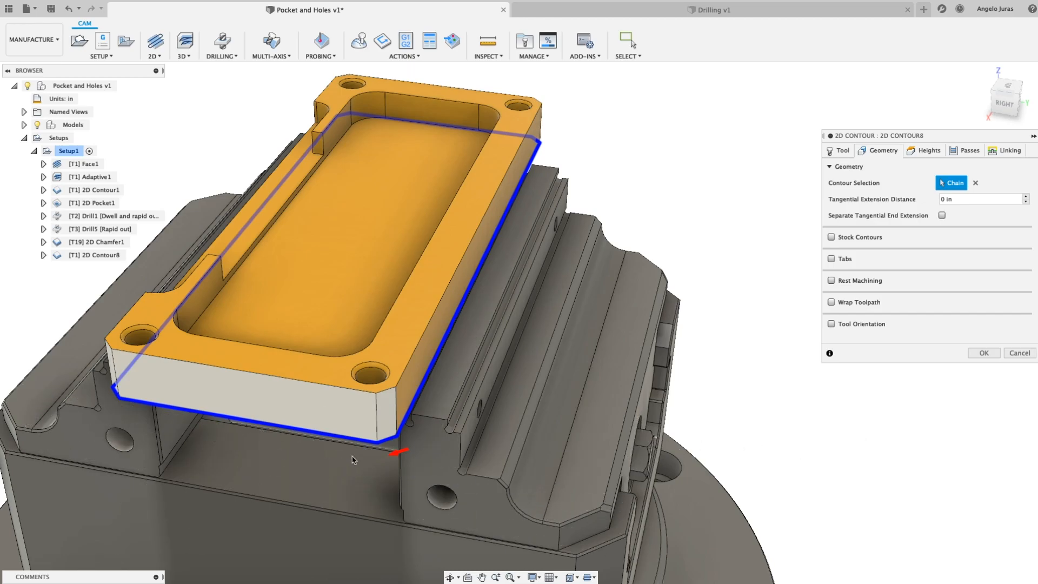
{"action": "left_click", "coordinate": [394, 440]}
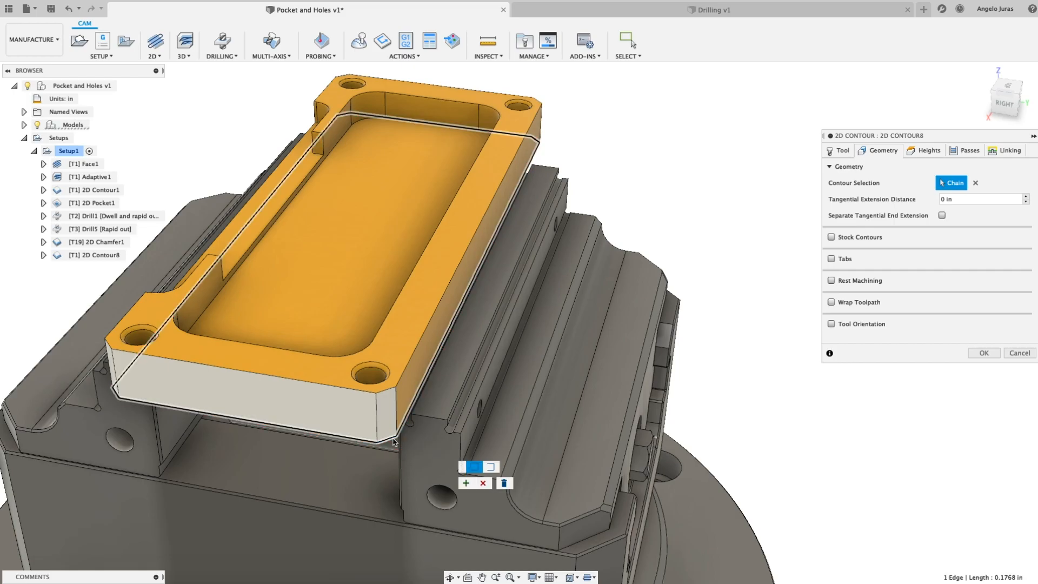
{"action": "mouse_move", "coordinate": [492, 466]}
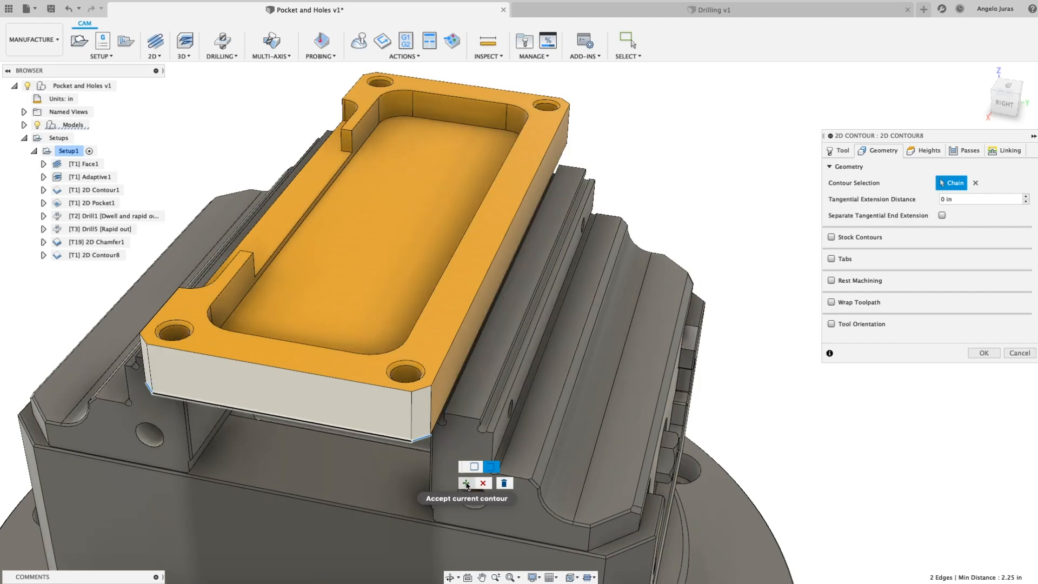
{"action": "left_click", "coordinate": [466, 483]}
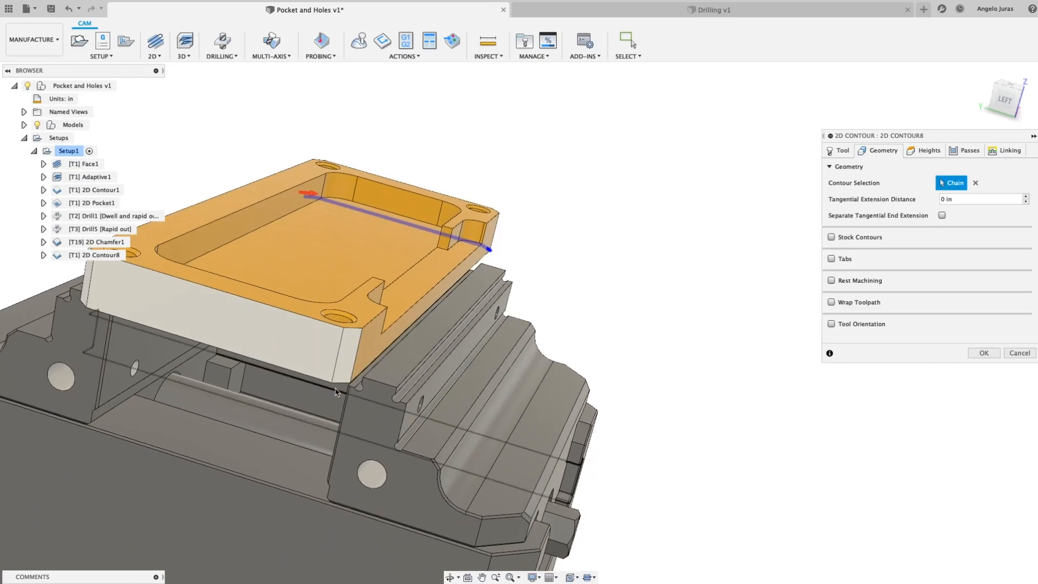
- Add the second end edge as an open chain and confirm 2D Contour8
{"action": "left_click", "coordinate": [349, 387]}
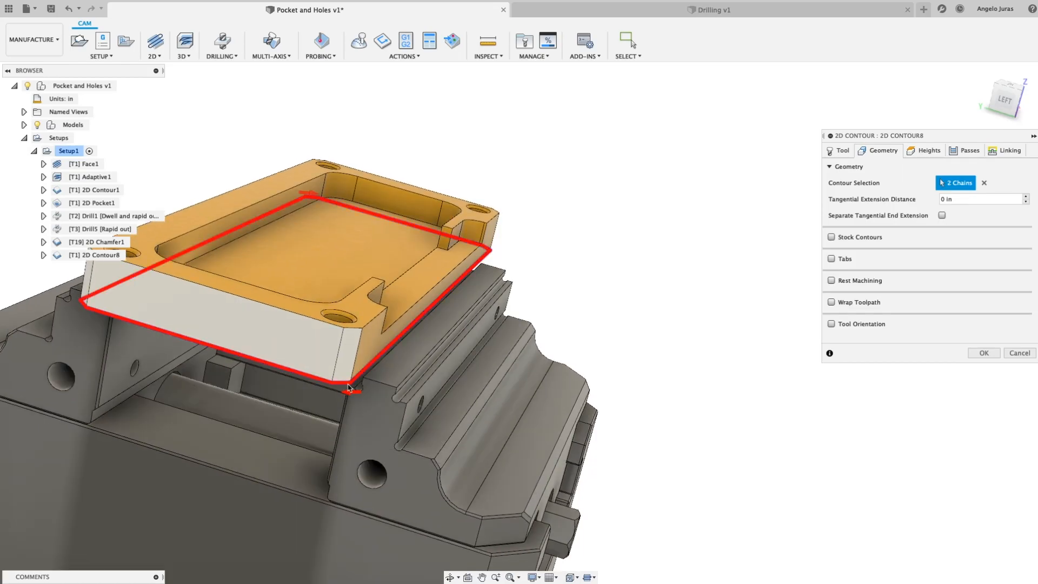
{"action": "left_click", "coordinate": [349, 387]}
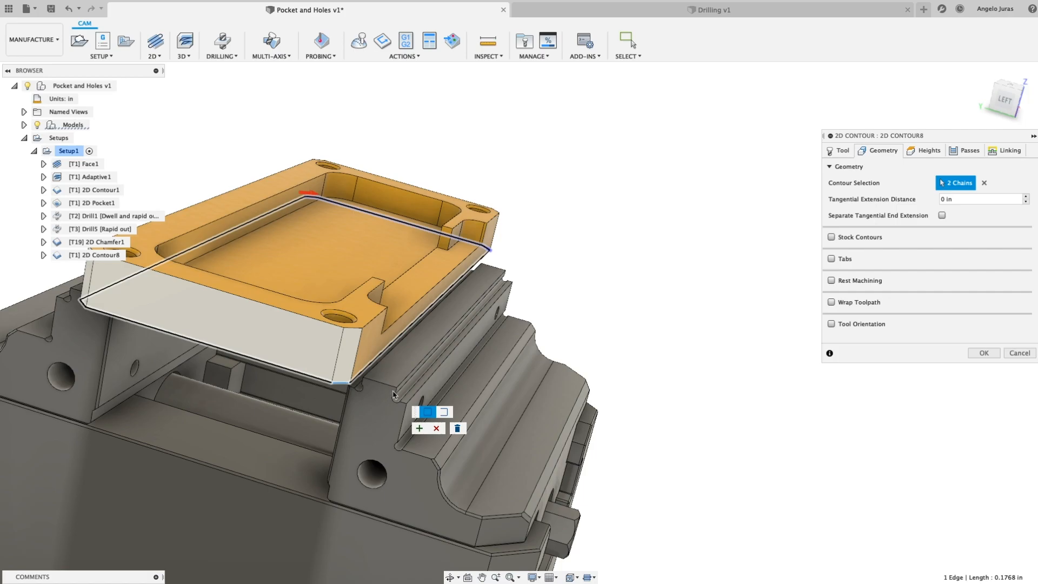
{"action": "left_click", "coordinate": [443, 411]}
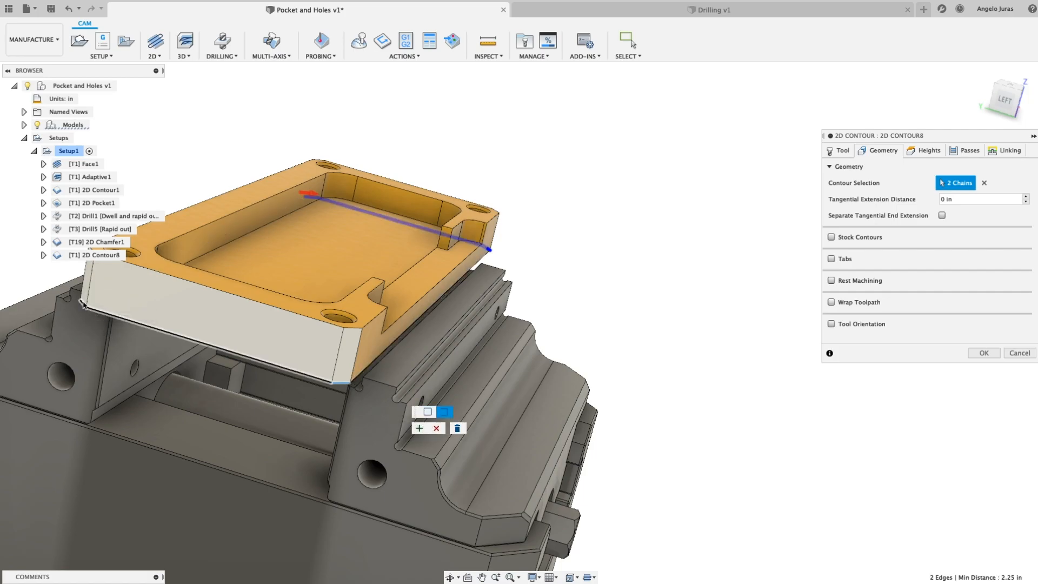
{"action": "mouse_move", "coordinate": [419, 428]}
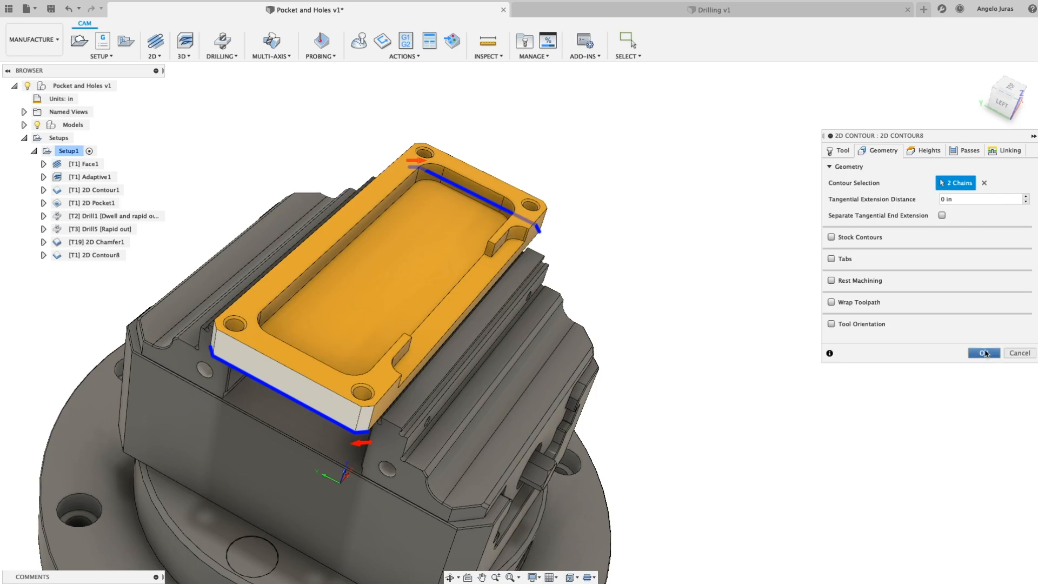
{"action": "left_click", "coordinate": [984, 353]}
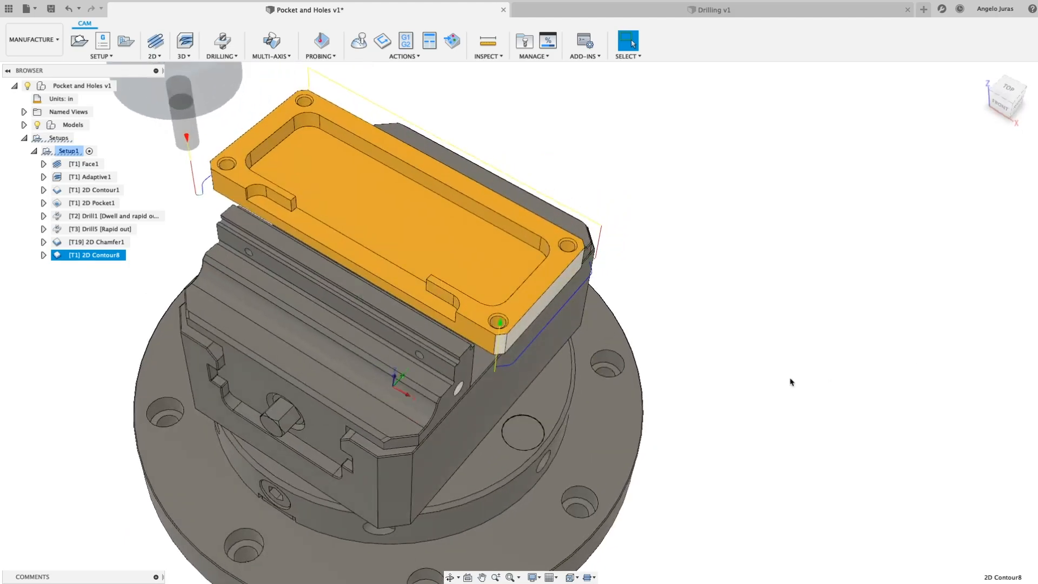
- Edit 2D Contour8 from the browser and show its contour geometry settings
{"action": "right_click", "coordinate": [89, 254]}
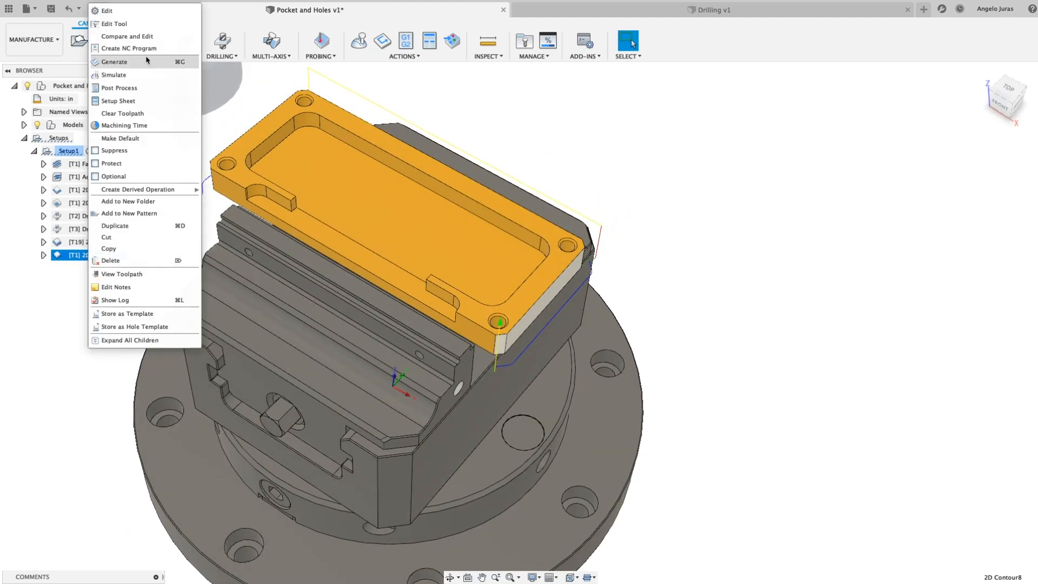
{"action": "left_click", "coordinate": [106, 11]}
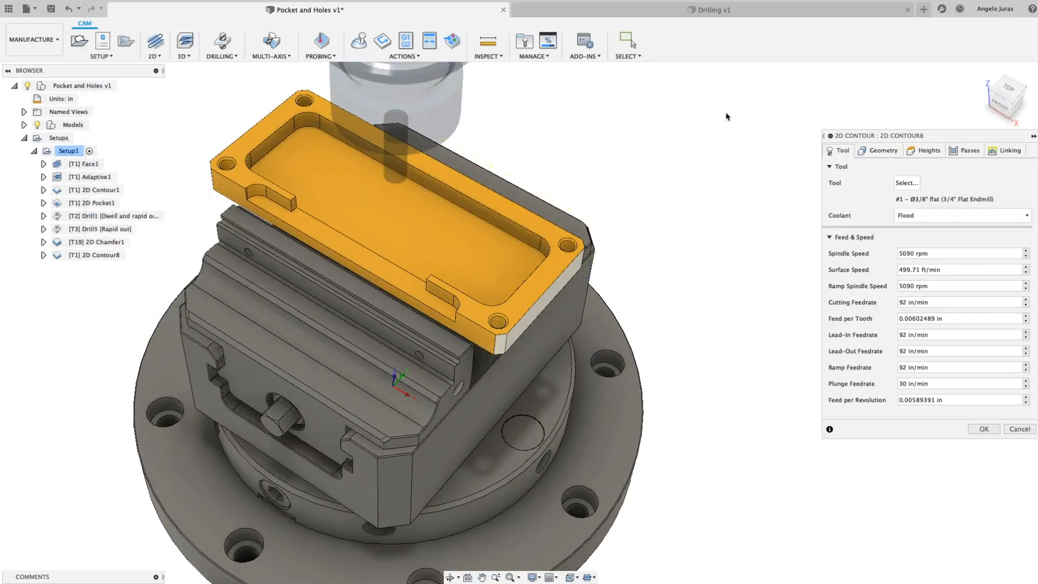
{"action": "left_click", "coordinate": [882, 151]}
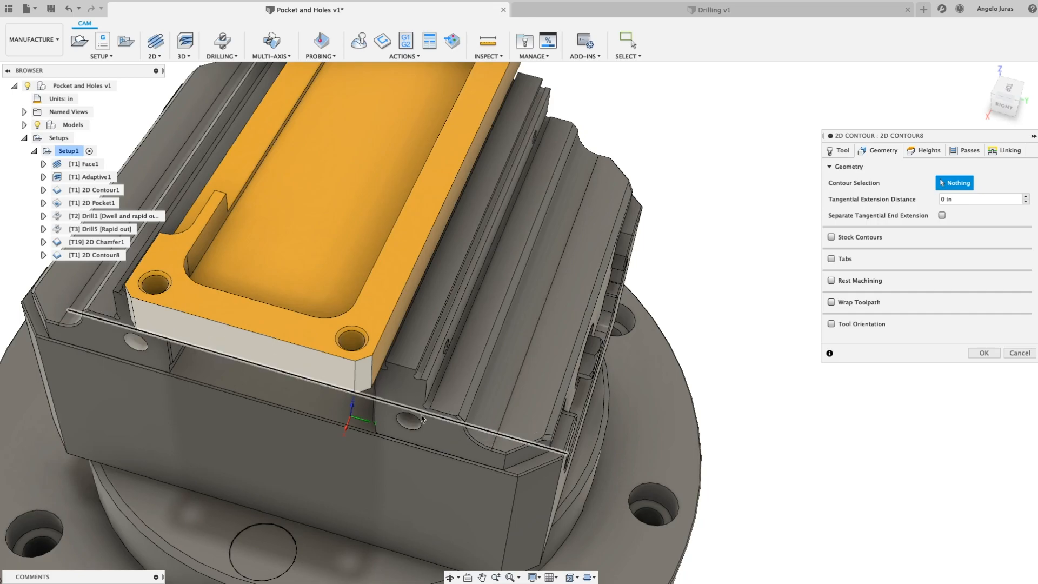
- Pick the front and back short end edges as open chains and confirm the operation
{"action": "left_click", "coordinate": [368, 394]}
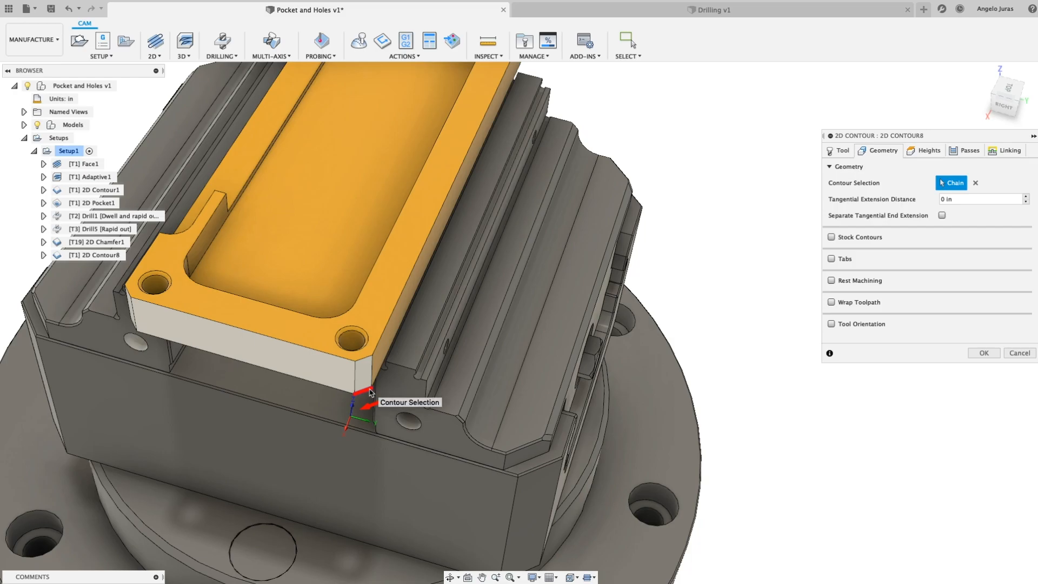
{"action": "left_click", "coordinate": [364, 394]}
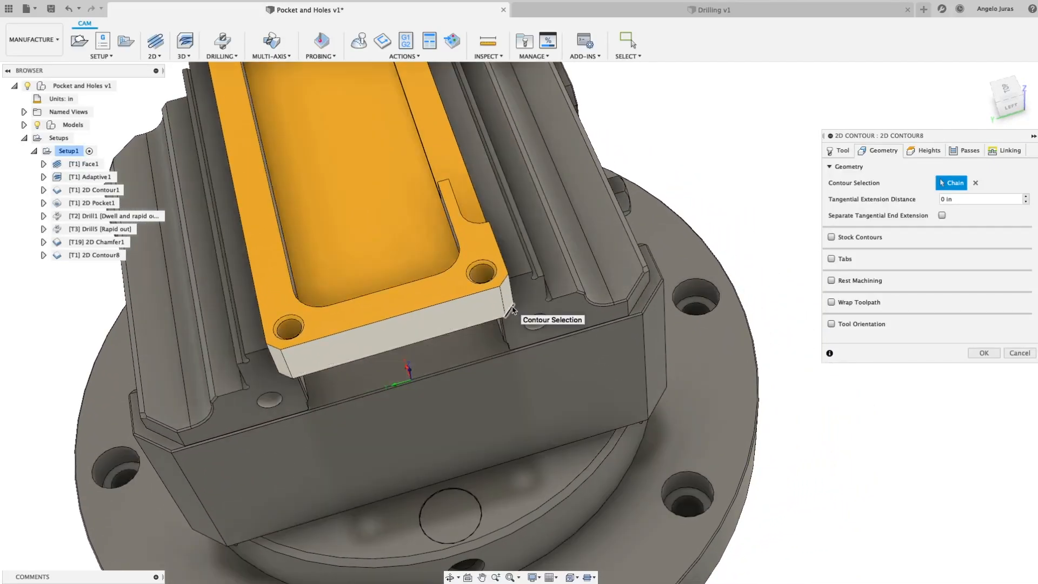
{"action": "left_click", "coordinate": [509, 310]}
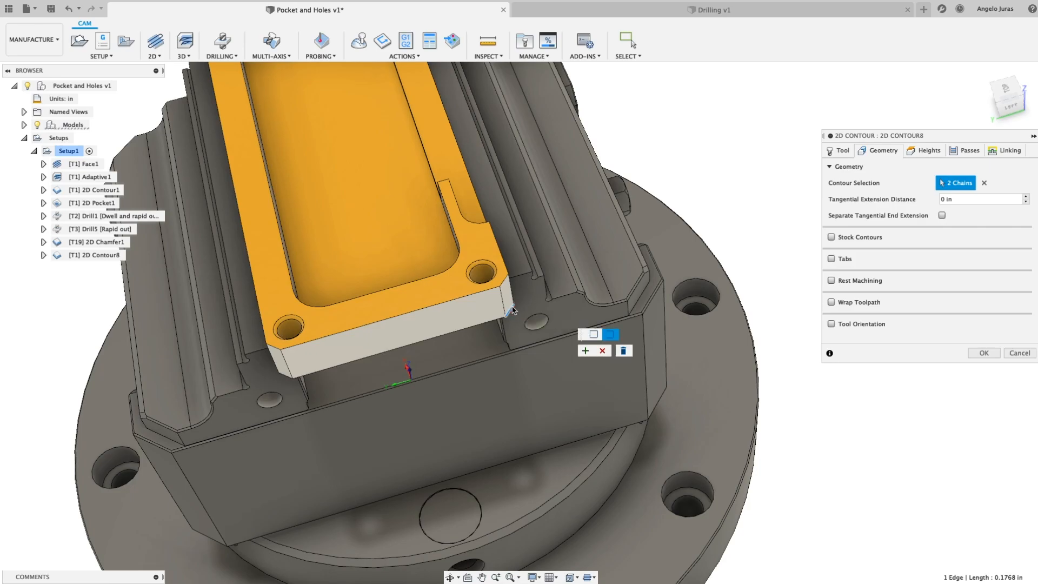
{"action": "mouse_move", "coordinate": [564, 364]}
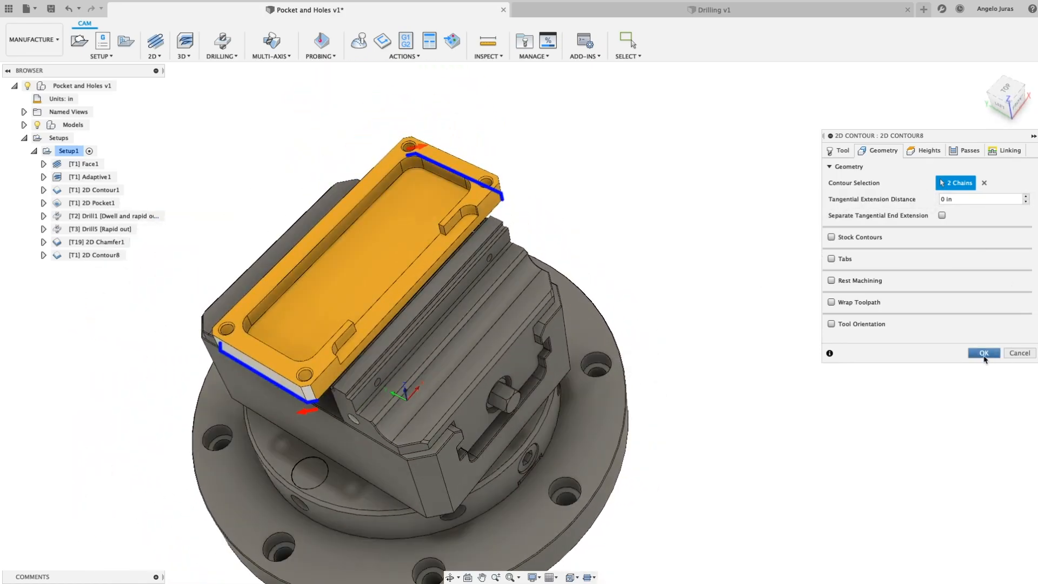
{"action": "left_click", "coordinate": [984, 352]}
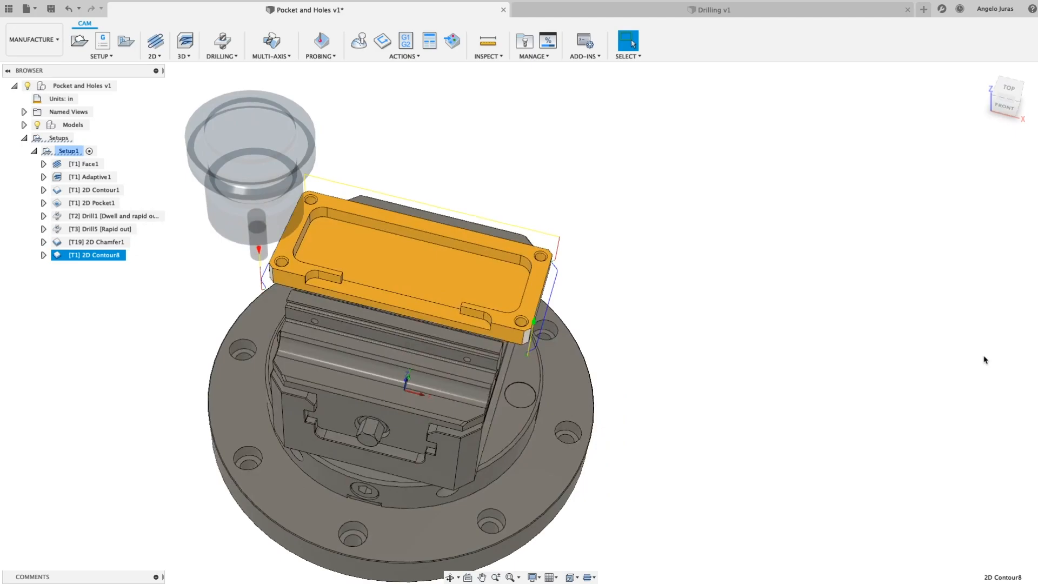
{"action": "right_click", "coordinate": [89, 255]}
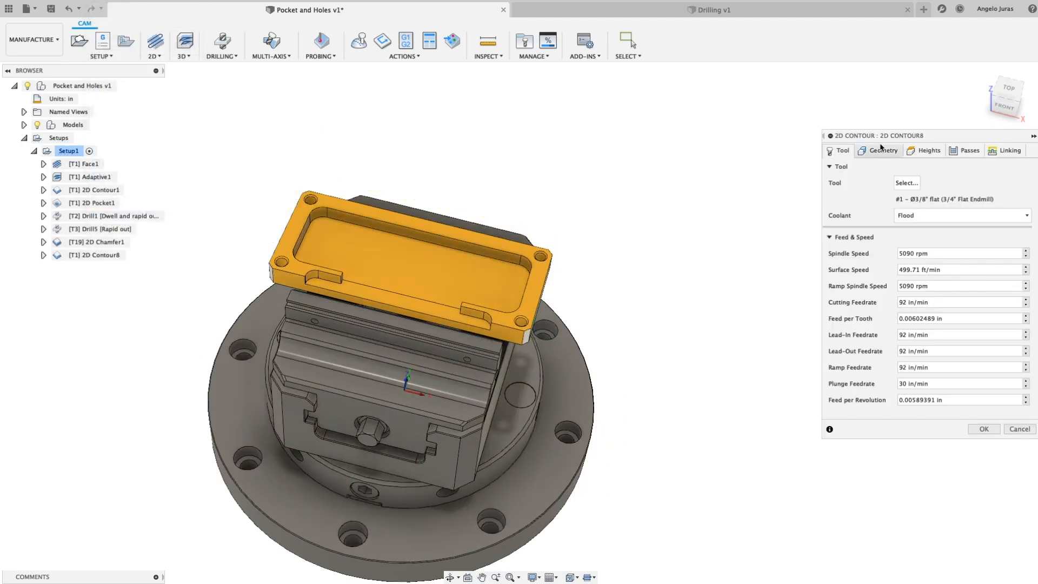
{"action": "left_click", "coordinate": [883, 150]}
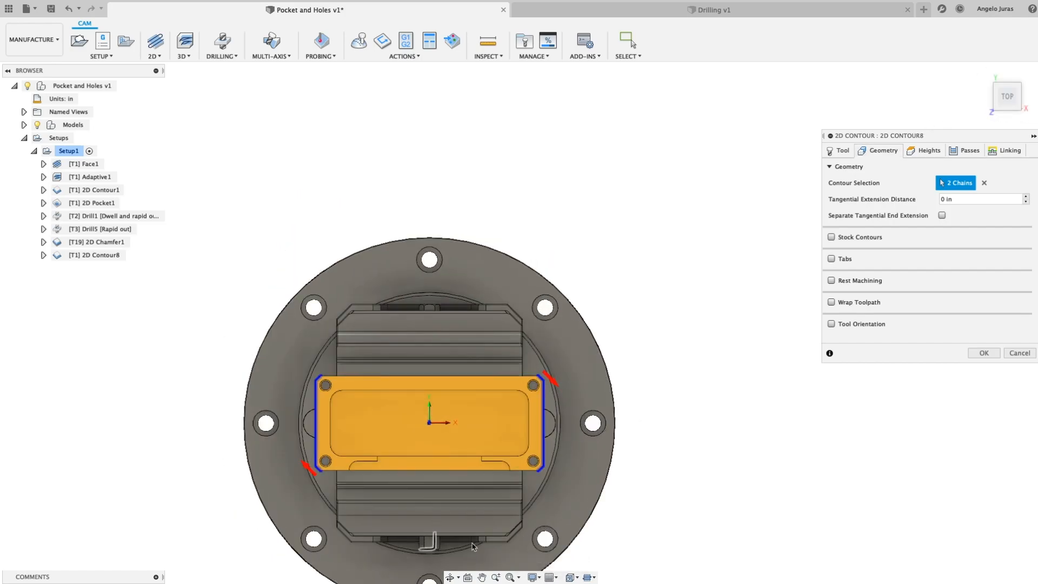
{"action": "left_click", "coordinate": [510, 577]}
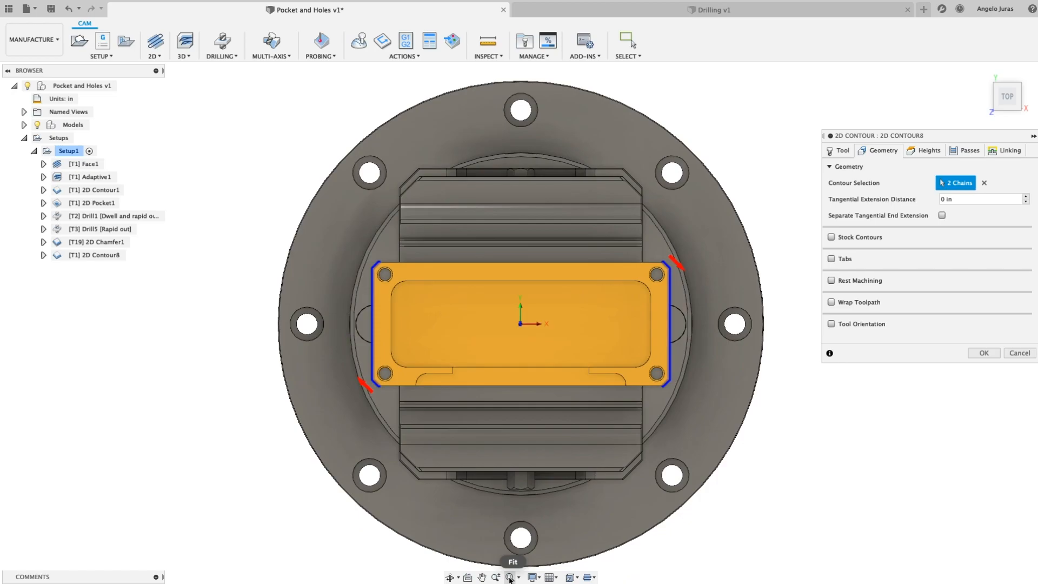
{"action": "mouse_move", "coordinate": [132, 530]}
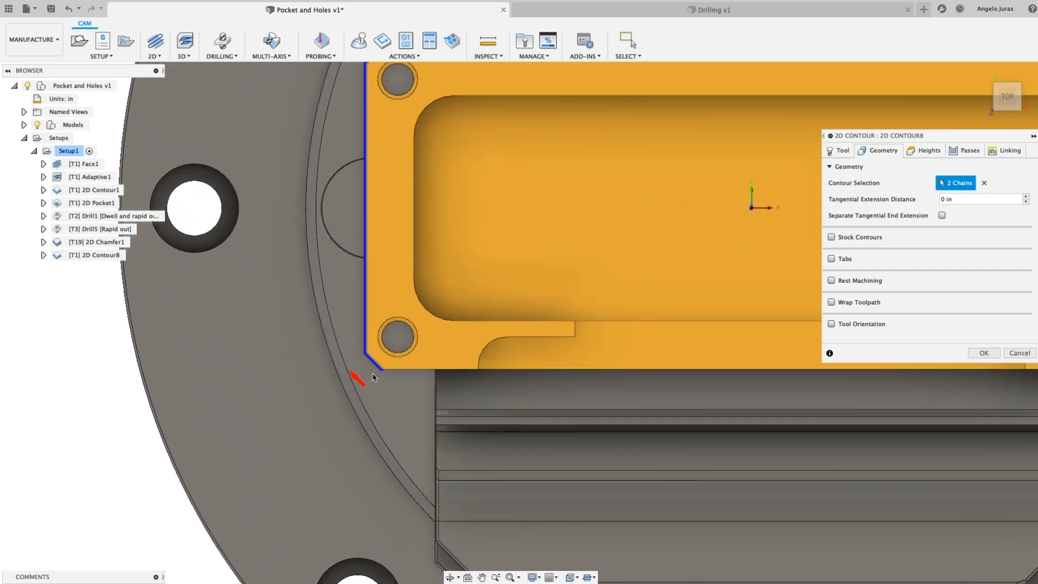
{"action": "mouse_move", "coordinate": [368, 382]}
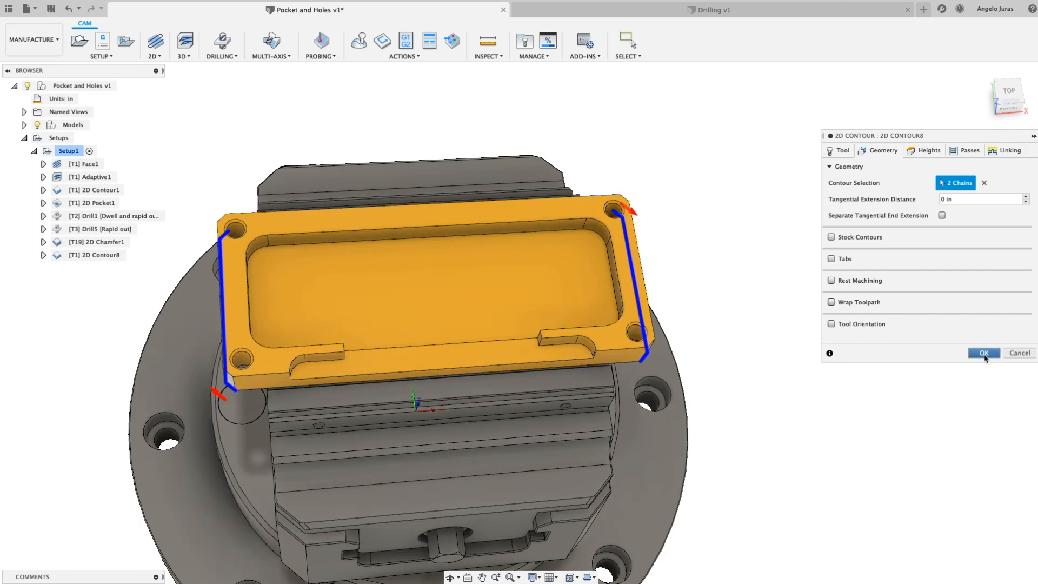
{"action": "left_click", "coordinate": [983, 353]}
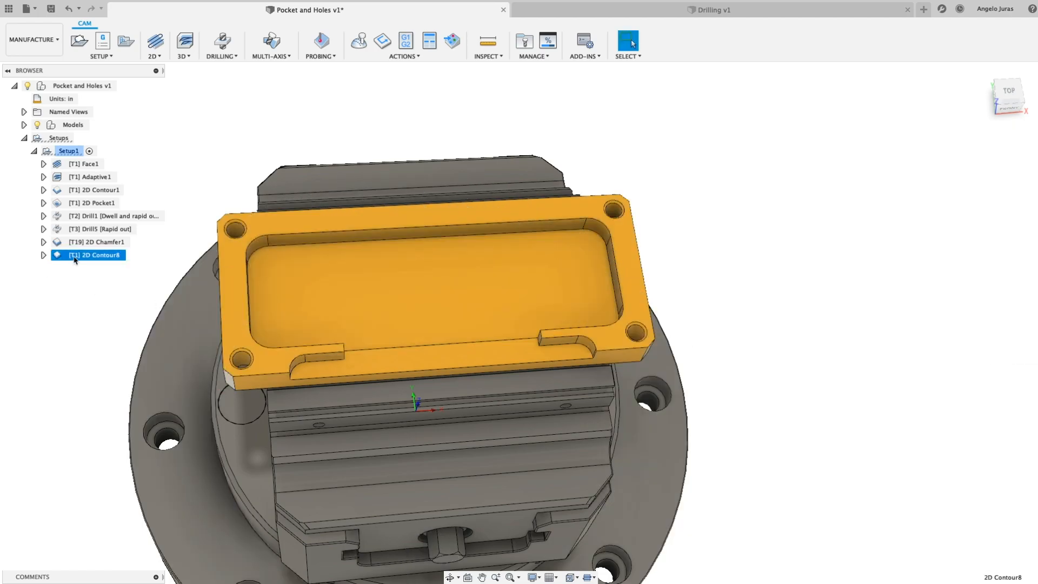